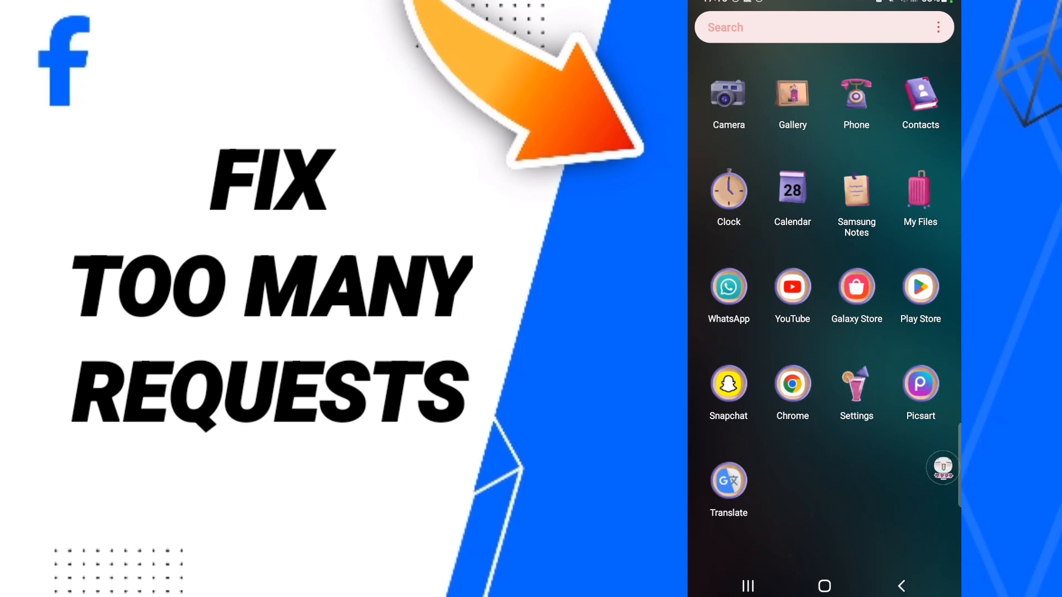
- Open the phone's Settings and scroll through the installed apps list to locate Facebook Lite
left_click(856, 383)
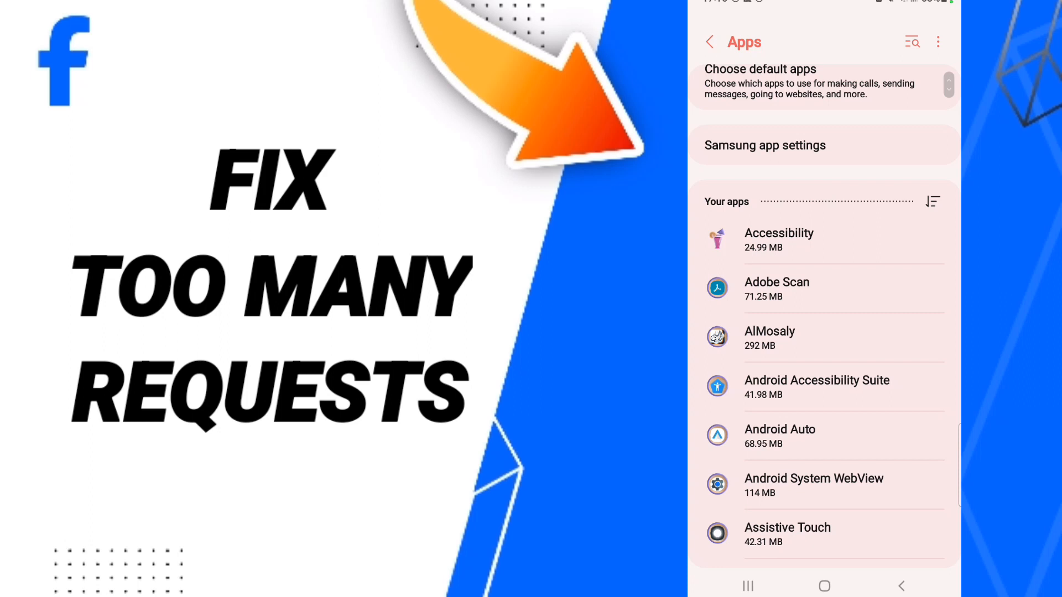
scroll("down", 3)
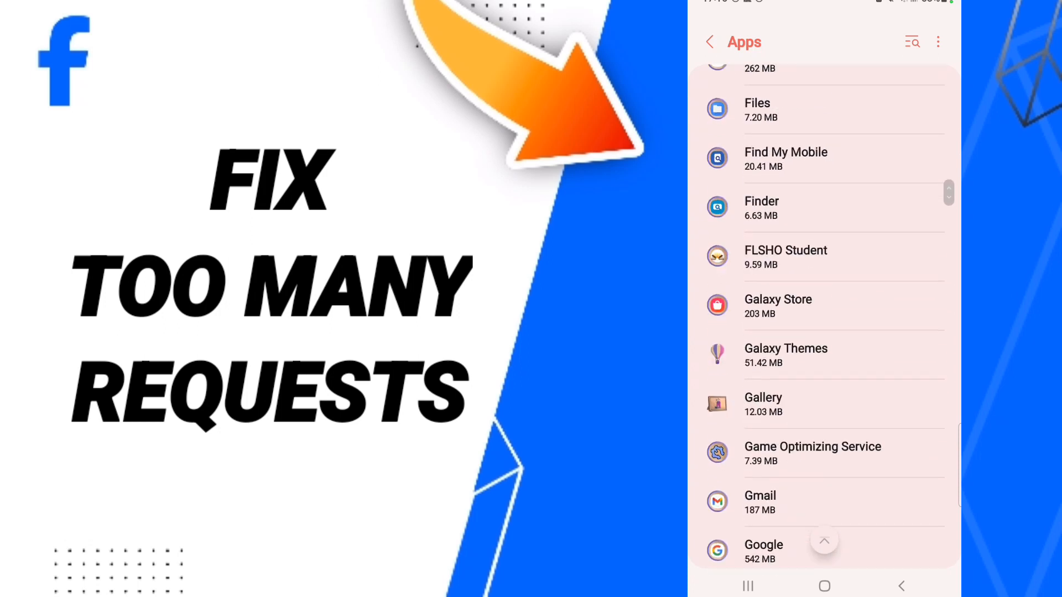
scroll("up", 3)
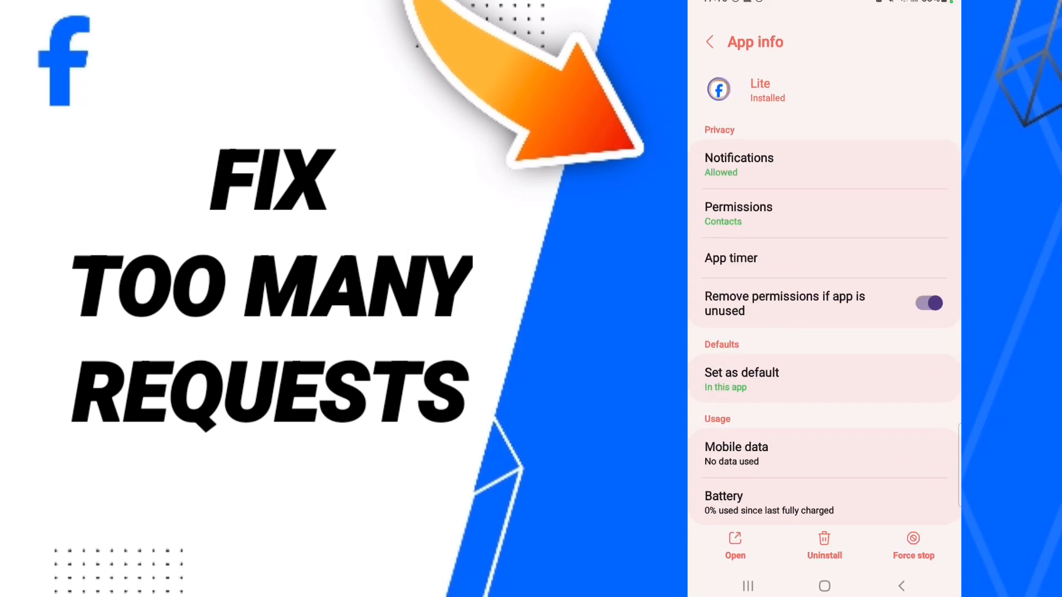
- Force-stop Facebook Lite, open its storage details, then switch airplane mode on and off
left_click(913, 540)
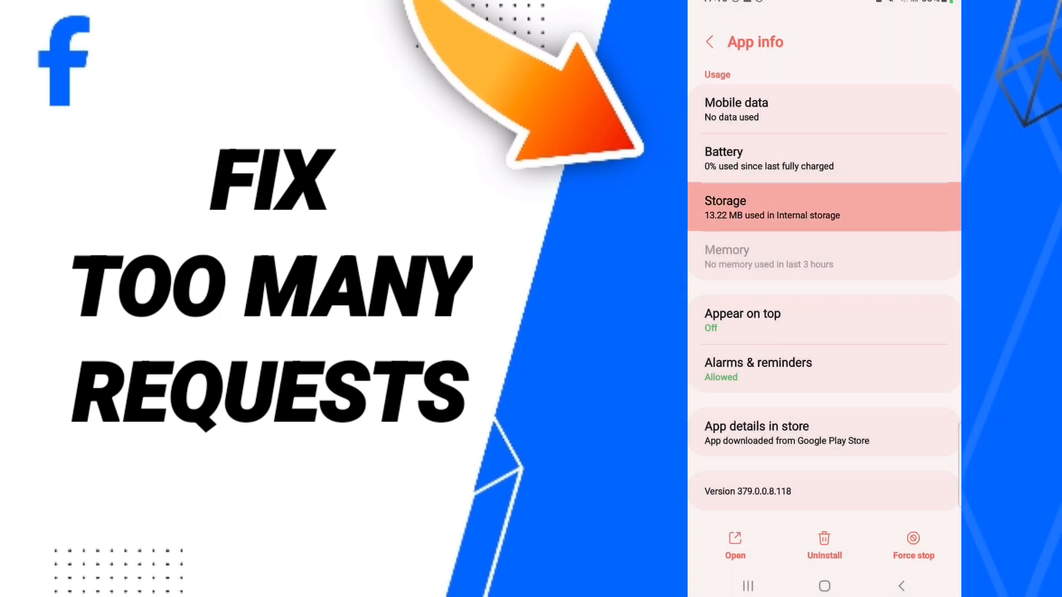
left_click(824, 207)
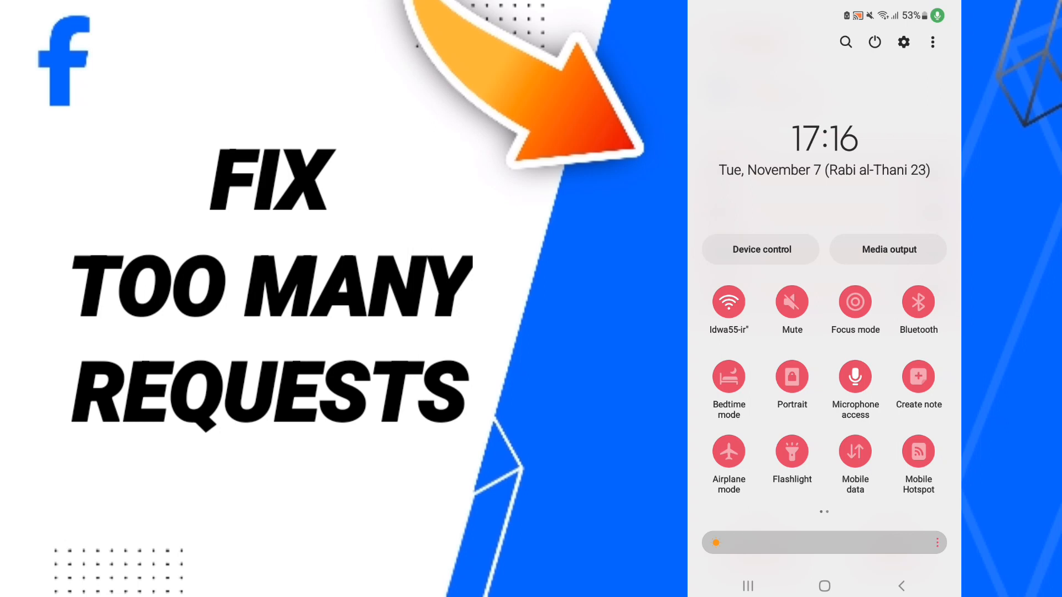
left_click(729, 452)
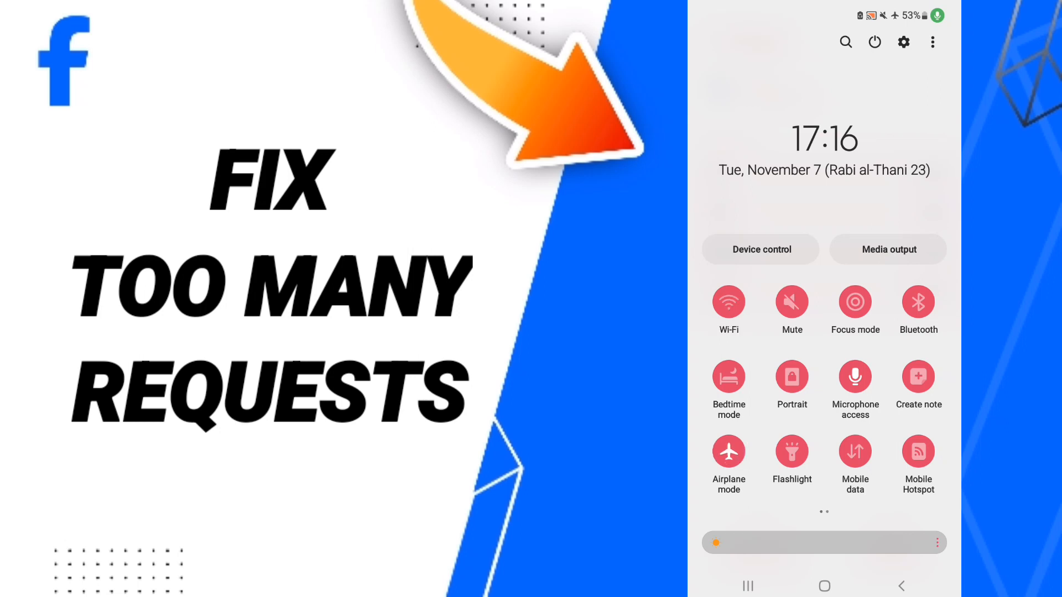
left_click(729, 452)
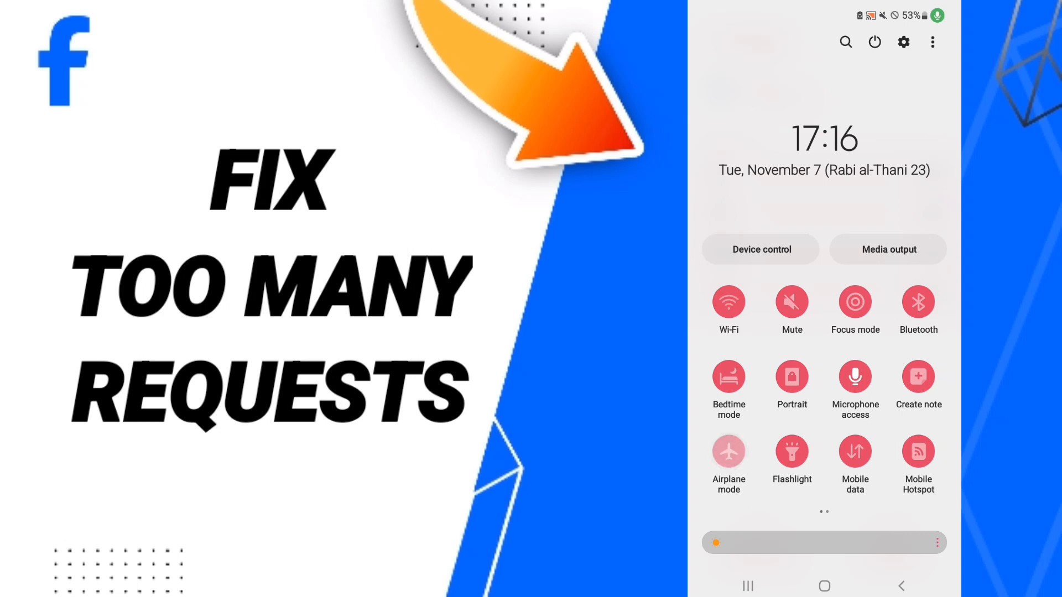